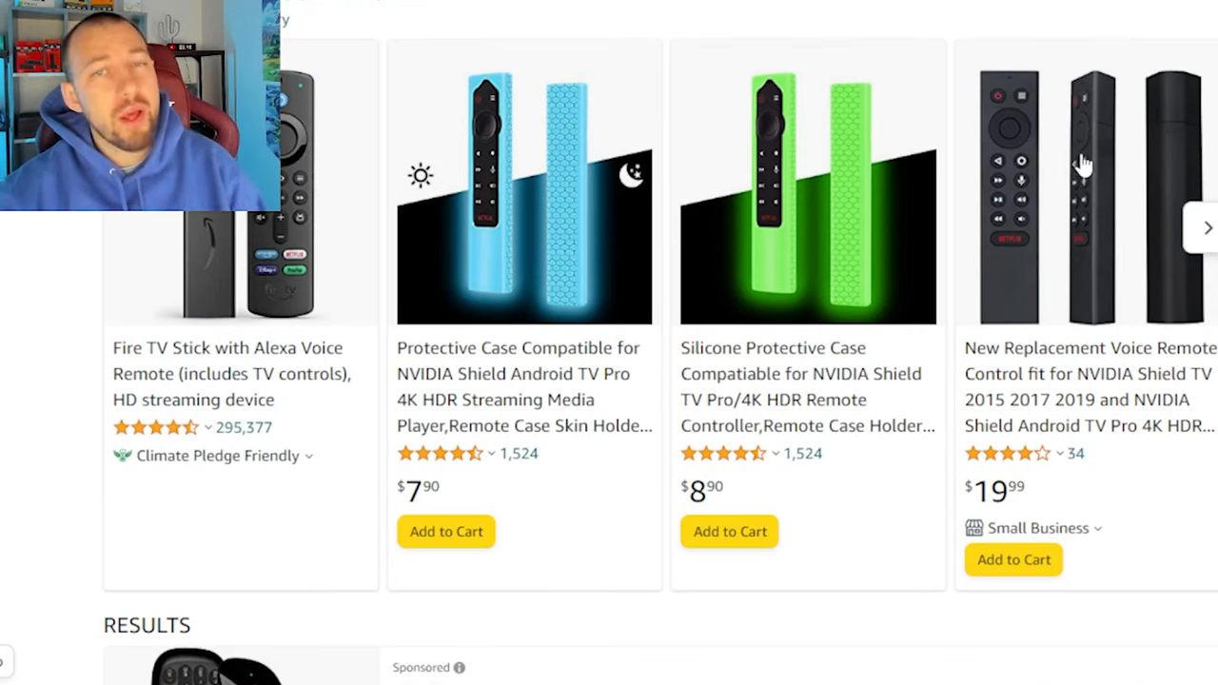
{"action": "mouse_move", "coordinate": [914, 335]}
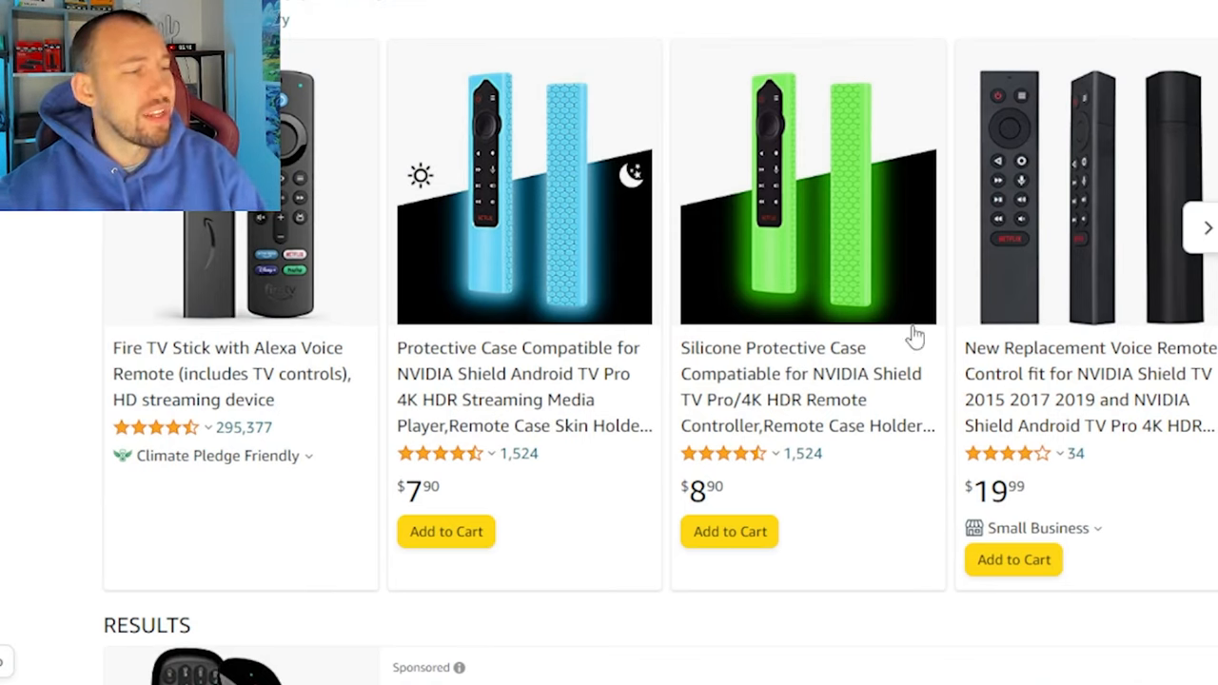
{"action": "scroll", "scroll_direction": "down", "scroll_amount": 3}
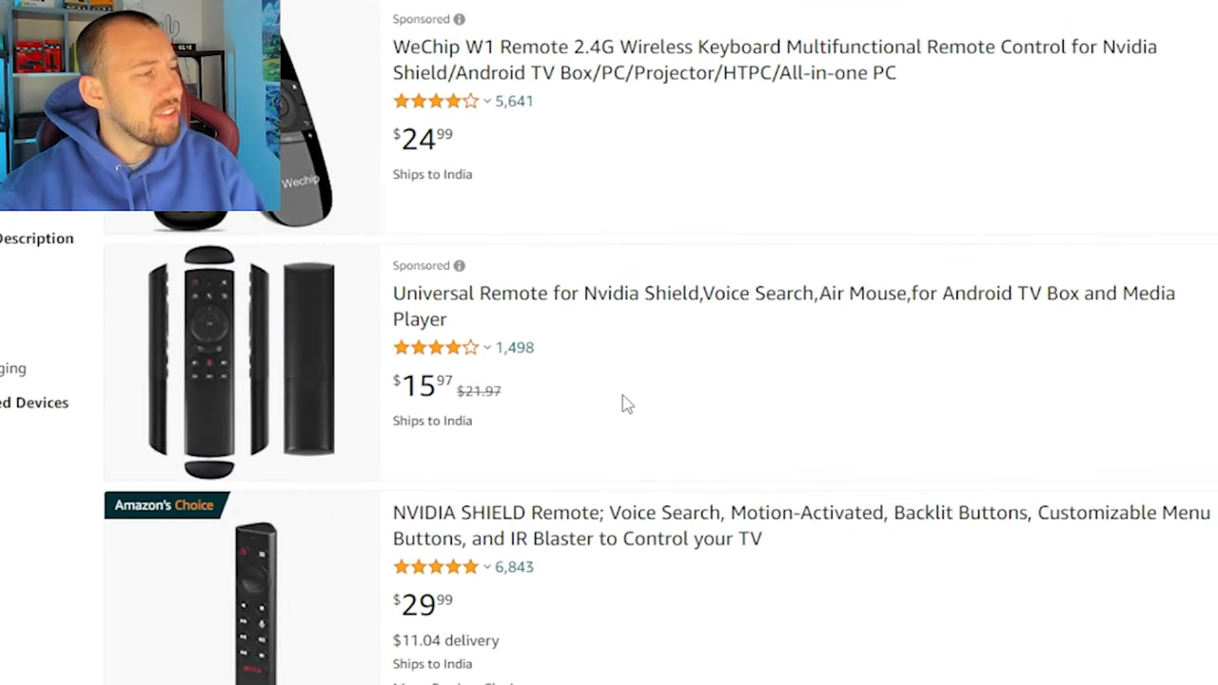
{"action": "scroll", "scroll_direction": "down", "scroll_amount": 3}
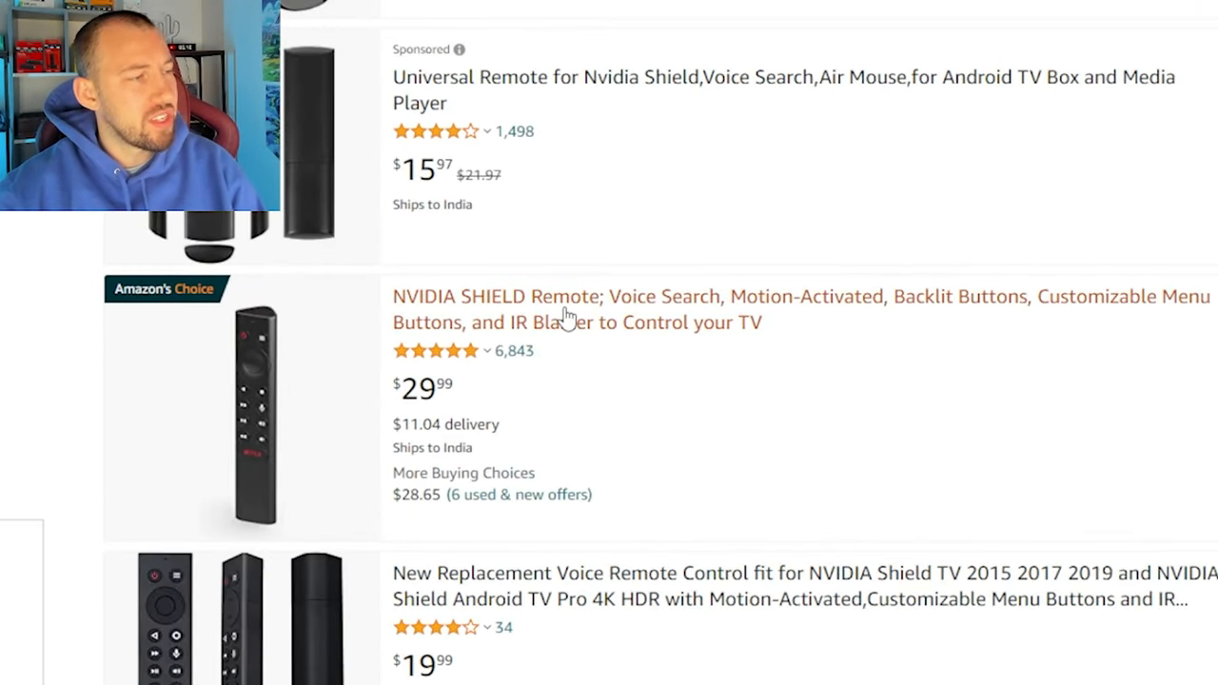